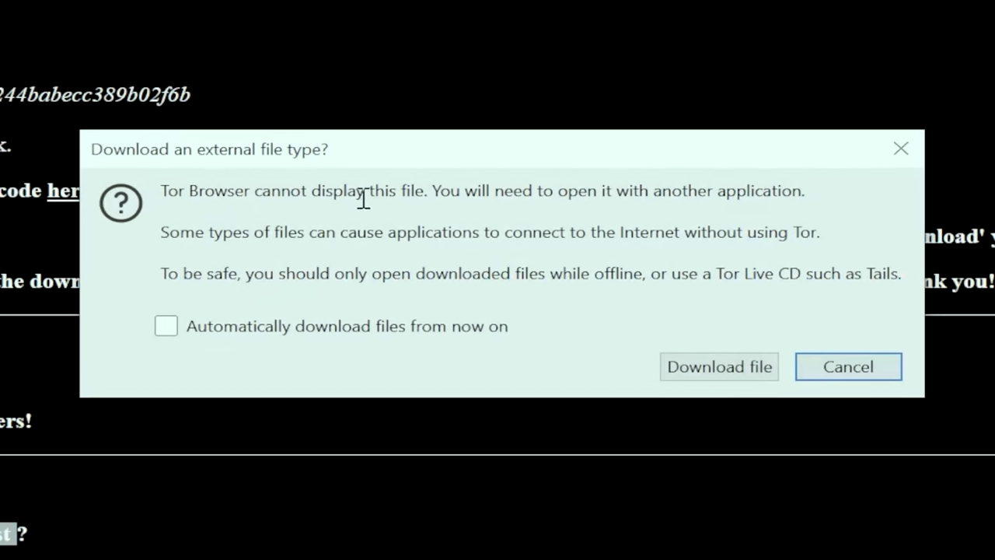
Step: Cancel the external file download to return to The Hidden Wiki's onion directory
click(848, 366)
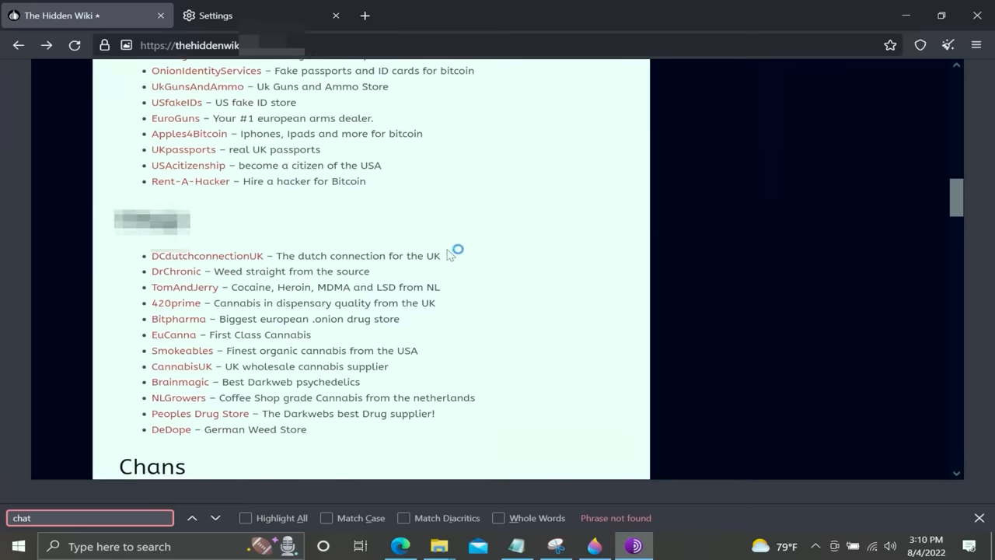